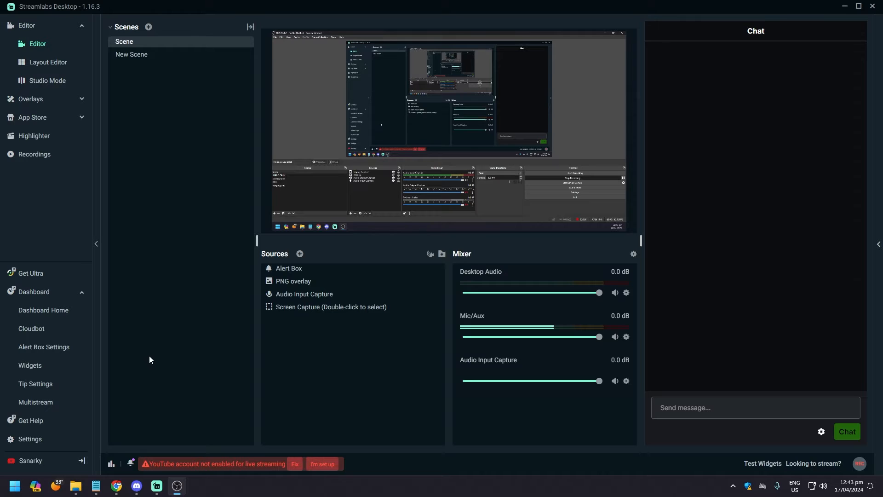
{"action": "mouse_move", "coordinate": [173, 347]}
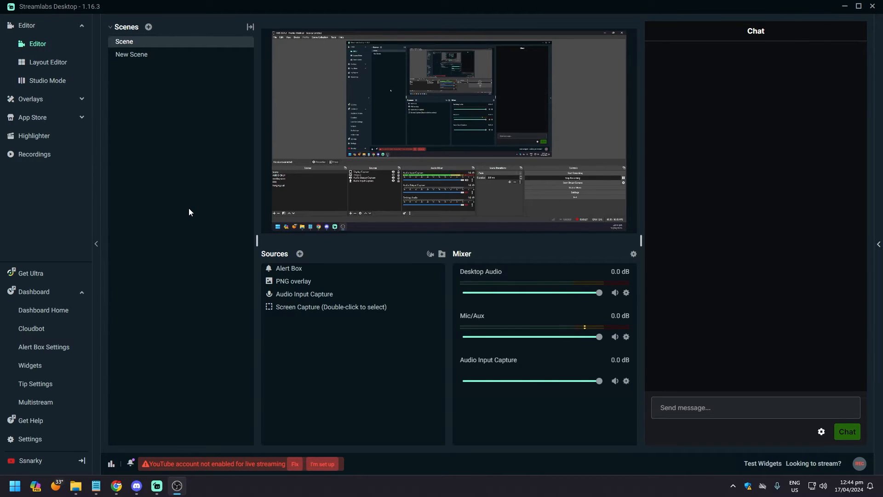
{"action": "mouse_move", "coordinate": [197, 265]}
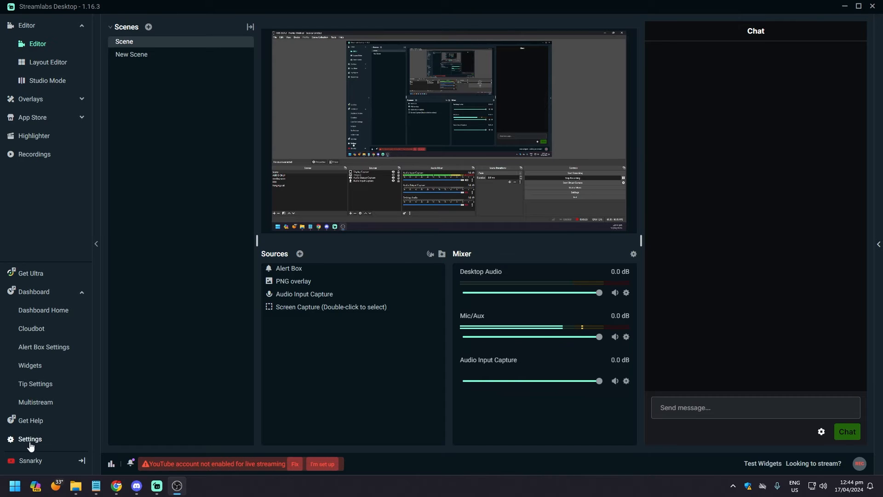
Show Settings > Output and set Output Mode to Advanced after briefly trying Simple
{"action": "left_click", "coordinate": [29, 439]}
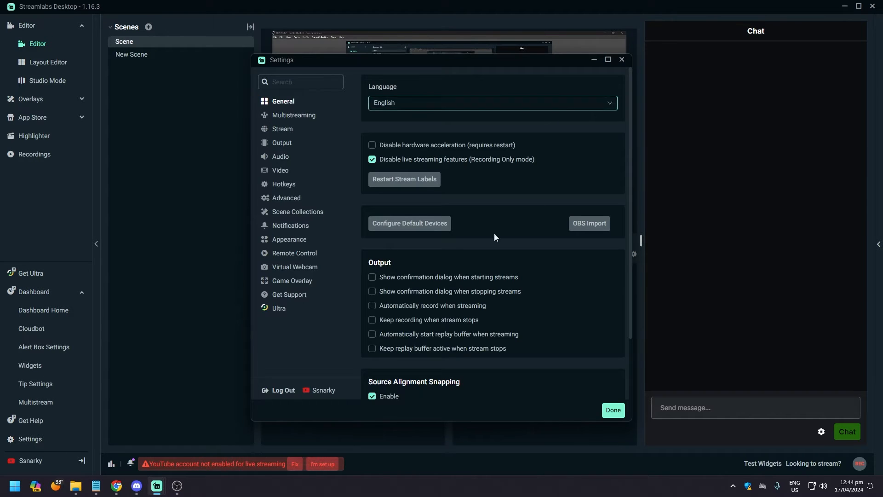
{"action": "mouse_move", "coordinate": [281, 274]}
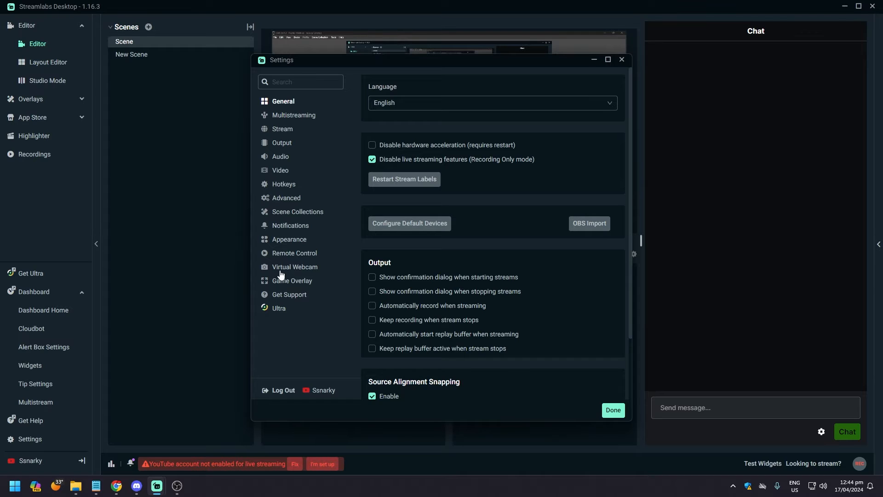
{"action": "mouse_move", "coordinate": [283, 147]}
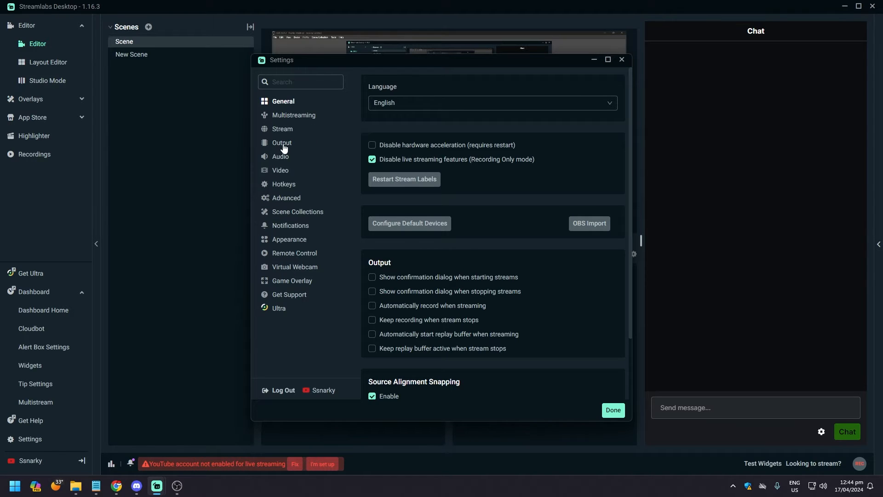
{"action": "left_click", "coordinate": [281, 142]}
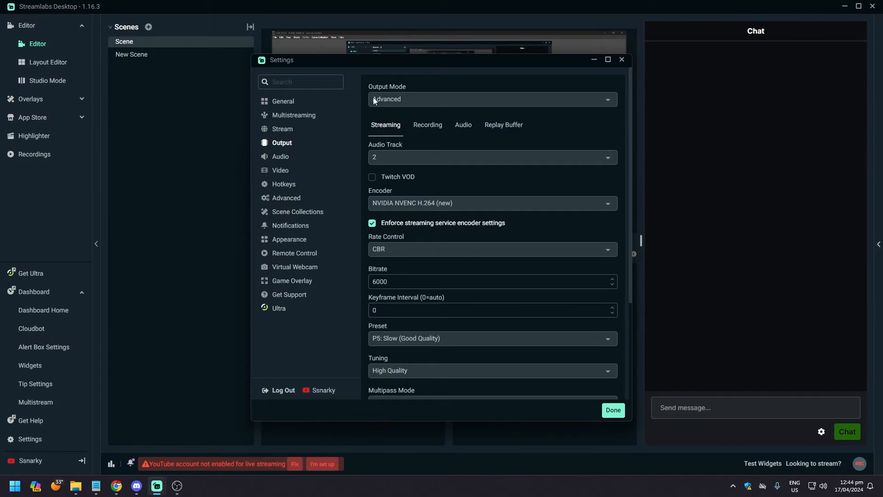
{"action": "left_click", "coordinate": [491, 99]}
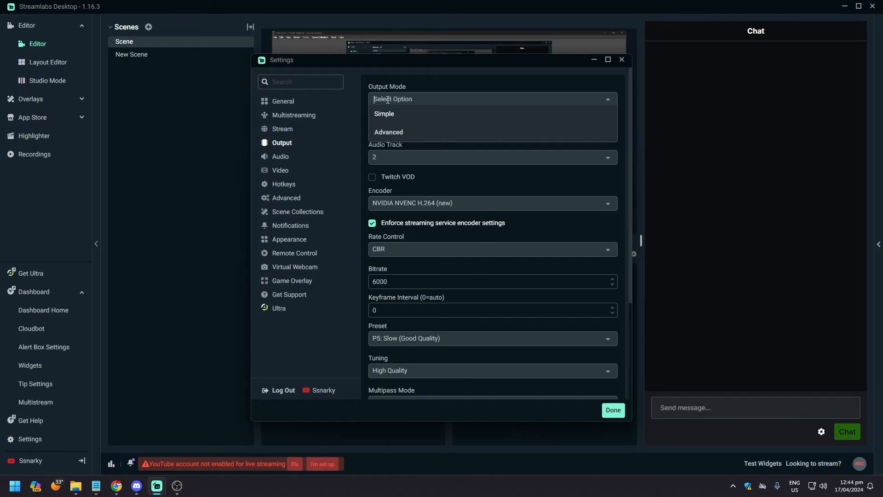
{"action": "mouse_move", "coordinate": [392, 117]}
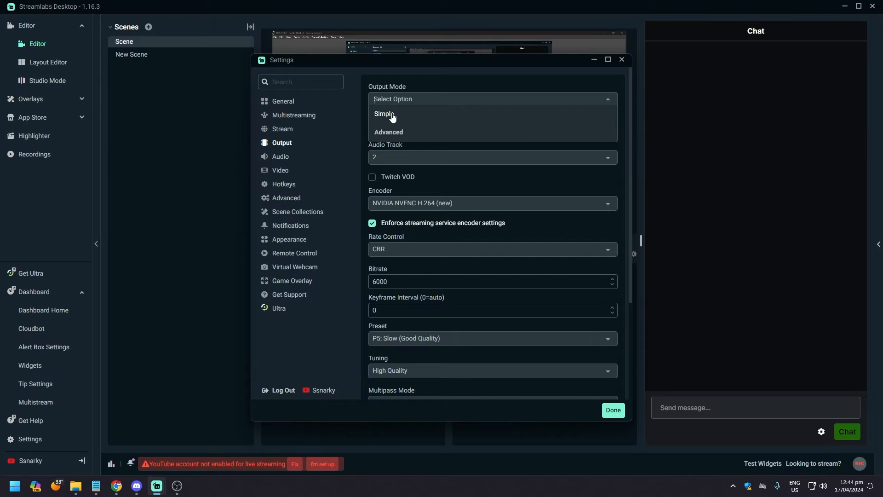
{"action": "left_click", "coordinate": [384, 114]}
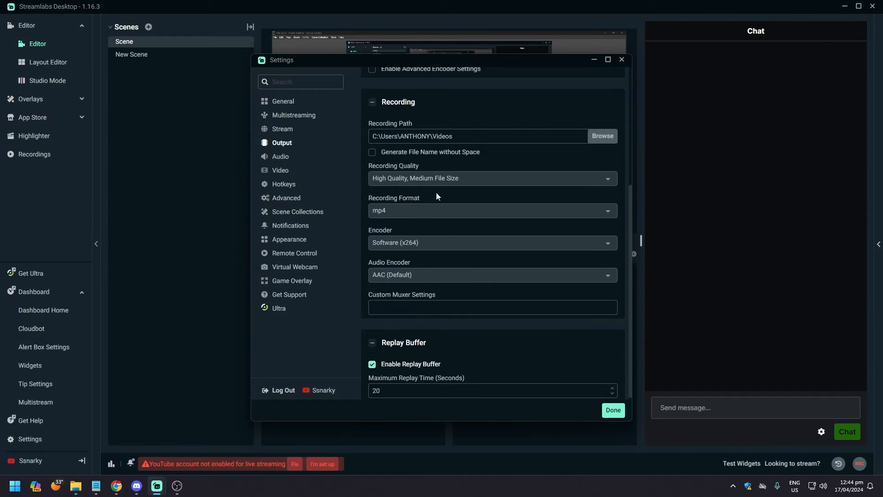
{"action": "scroll", "scroll_direction": "up", "scroll_amount": 3}
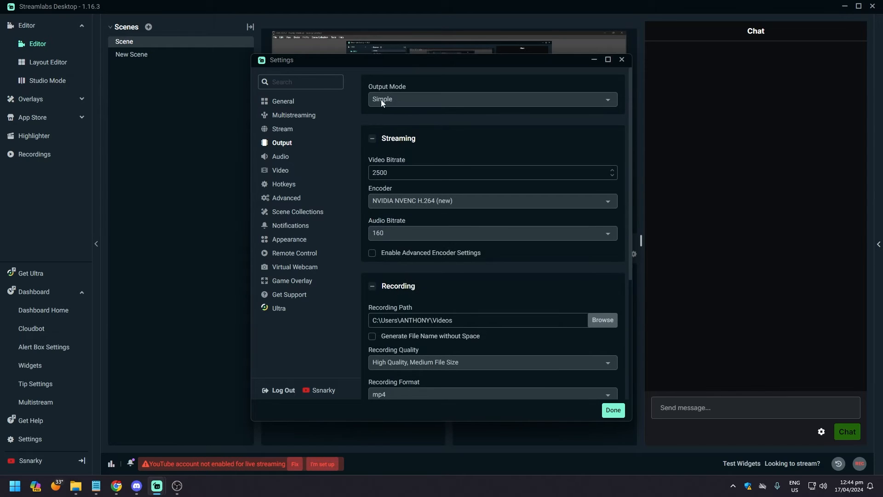
{"action": "left_click", "coordinate": [491, 99]}
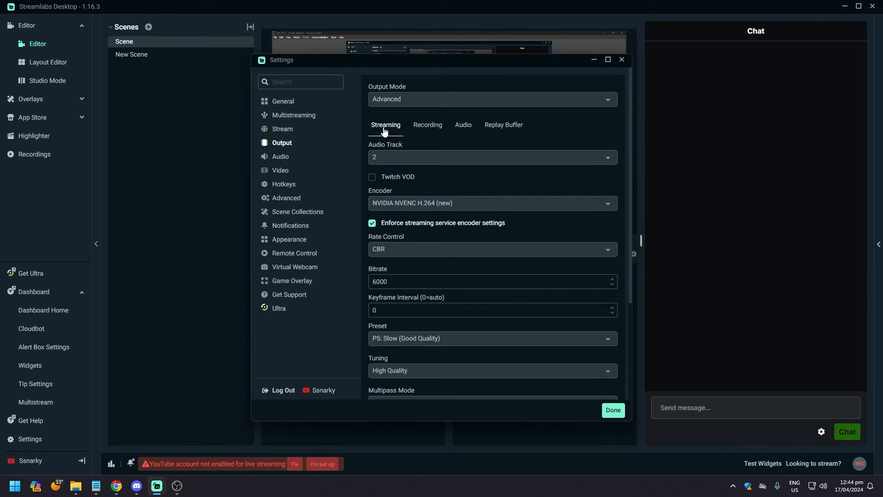
{"action": "mouse_move", "coordinate": [514, 215]}
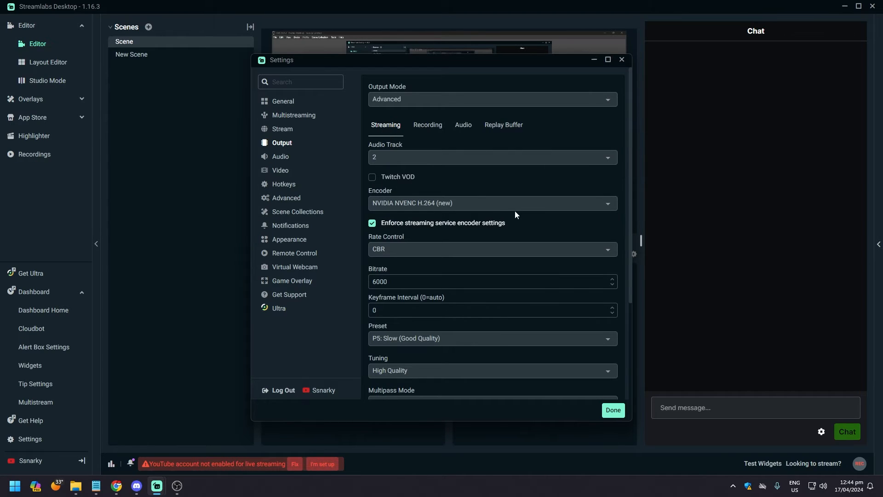
{"action": "mouse_move", "coordinate": [385, 129]}
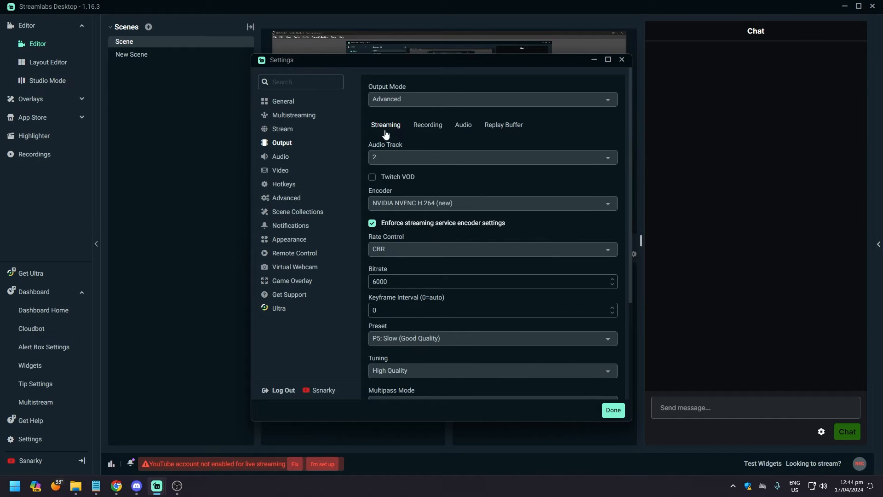
On the Recording tab keep type Standard and set Recording Format to mkv
{"action": "left_click", "coordinate": [427, 124]}
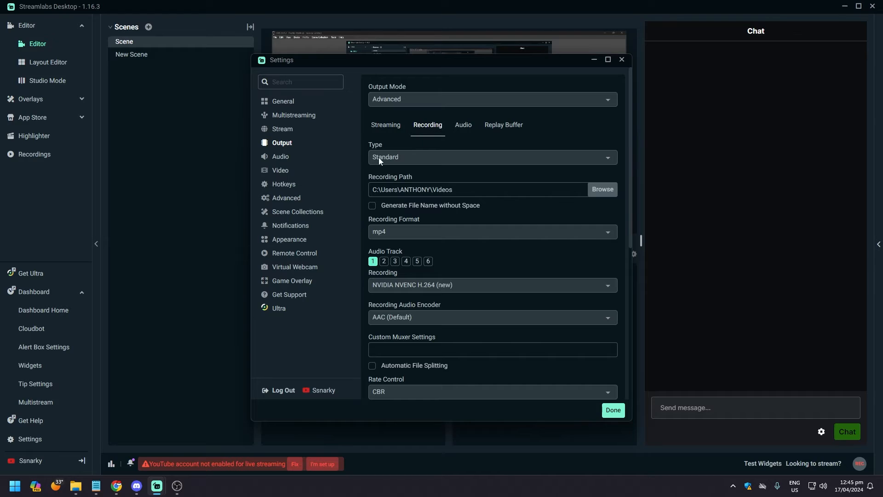
{"action": "left_click", "coordinate": [490, 157]}
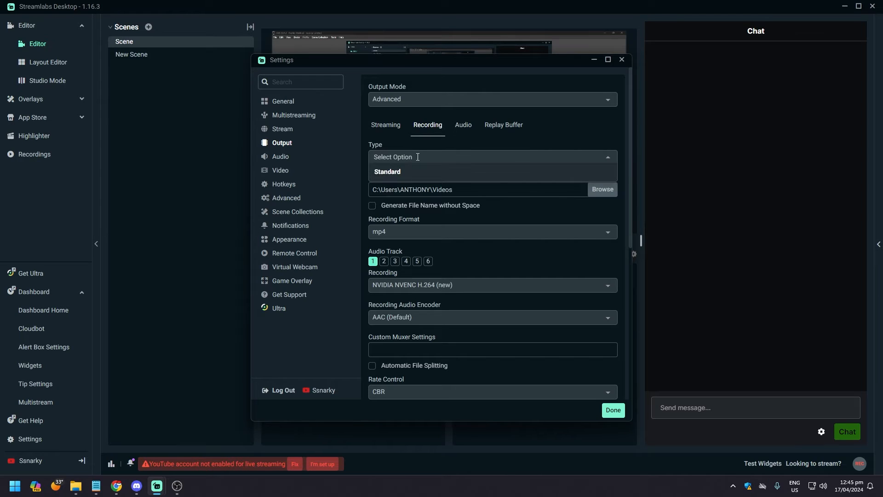
{"action": "left_click", "coordinate": [387, 171]}
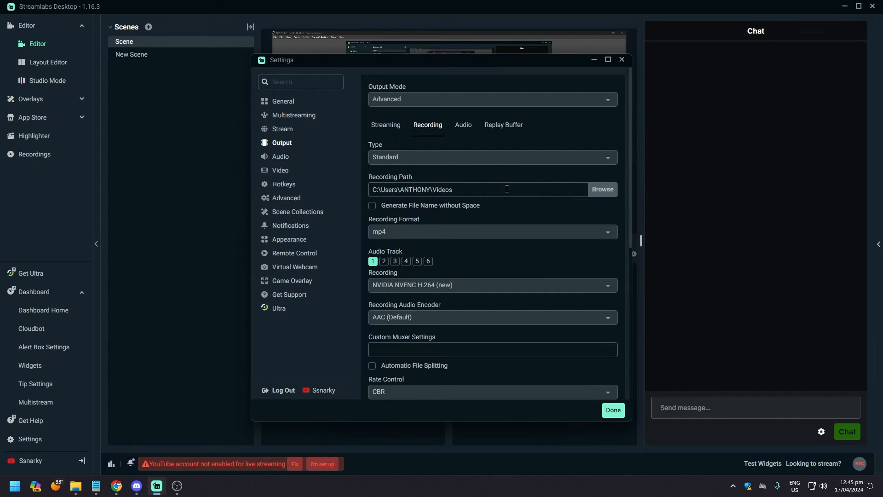
{"action": "mouse_move", "coordinate": [509, 178]}
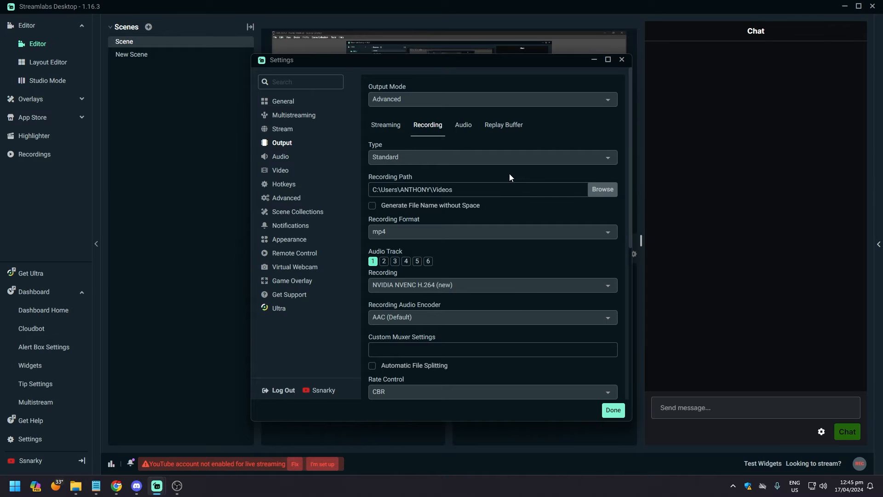
{"action": "mouse_move", "coordinate": [392, 223]}
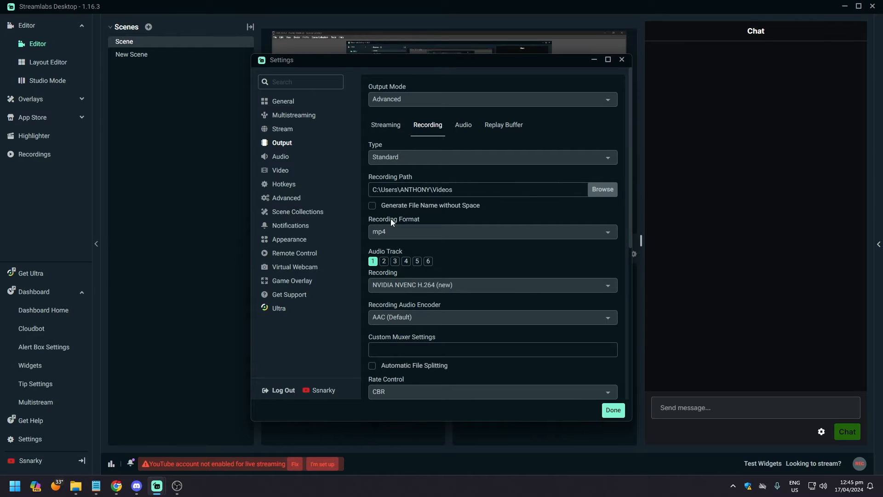
{"action": "mouse_move", "coordinate": [385, 228]}
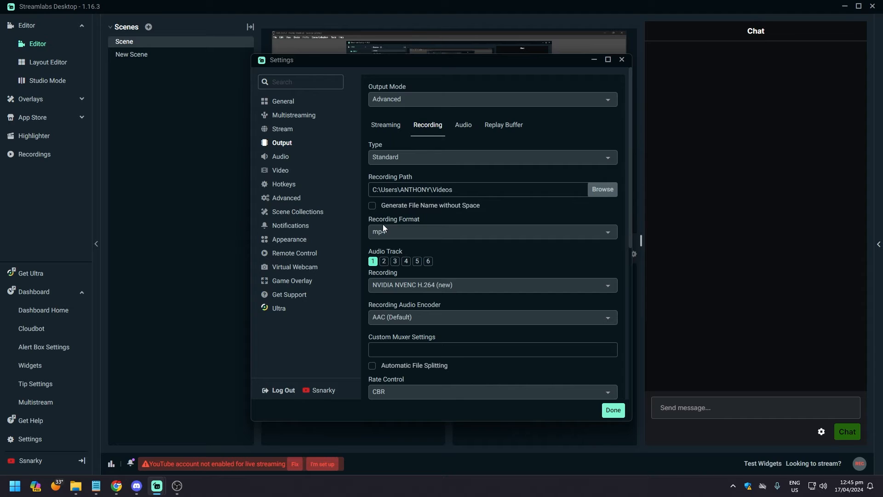
{"action": "left_click", "coordinate": [491, 232]}
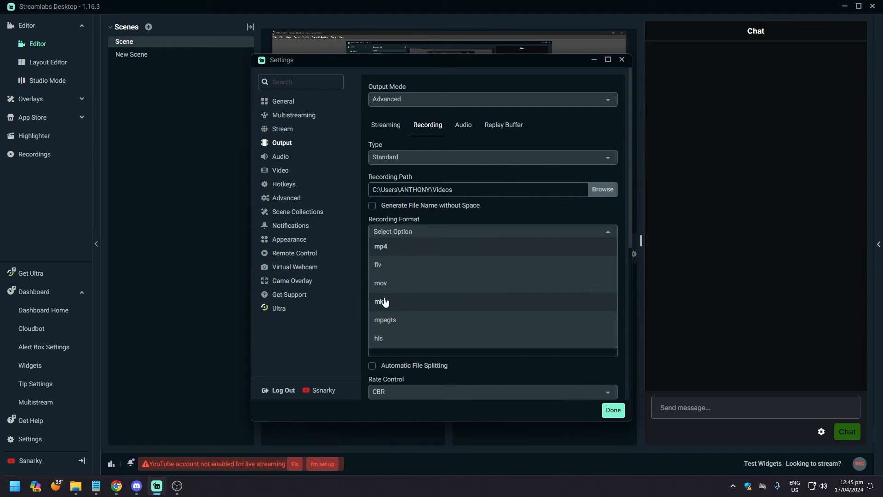
{"action": "left_click", "coordinate": [380, 302]}
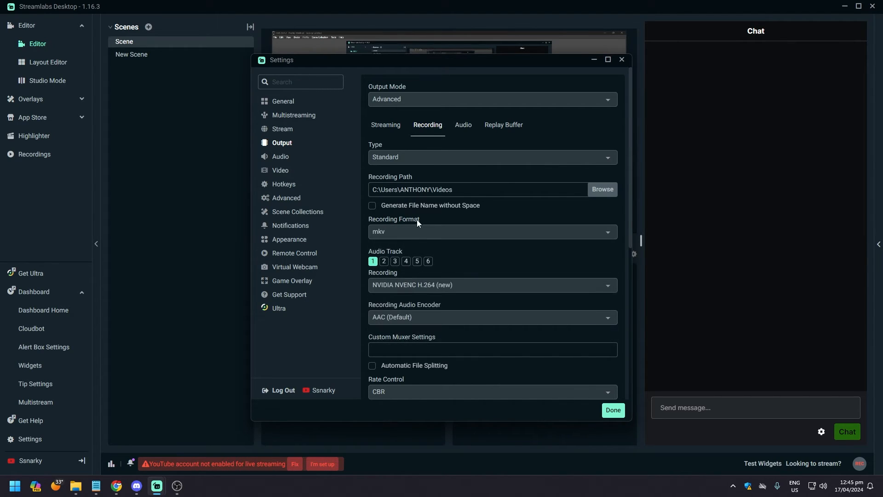
{"action": "mouse_move", "coordinate": [387, 235]}
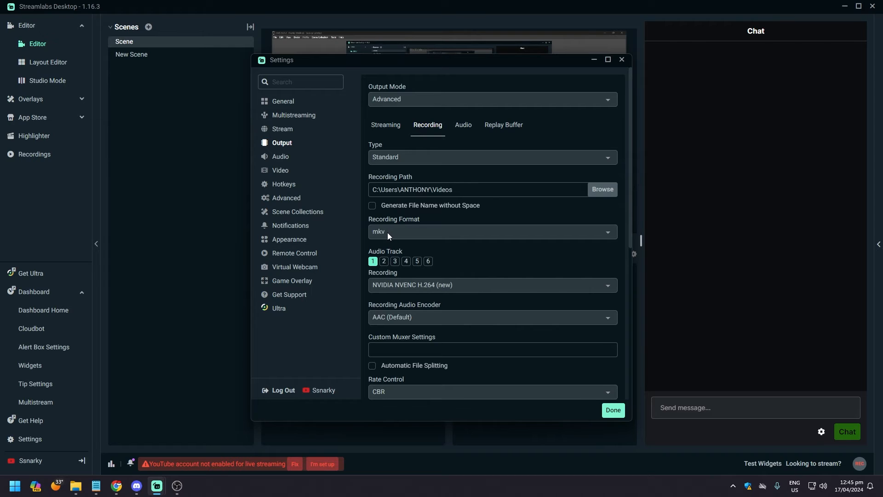
{"action": "mouse_move", "coordinate": [231, 181]}
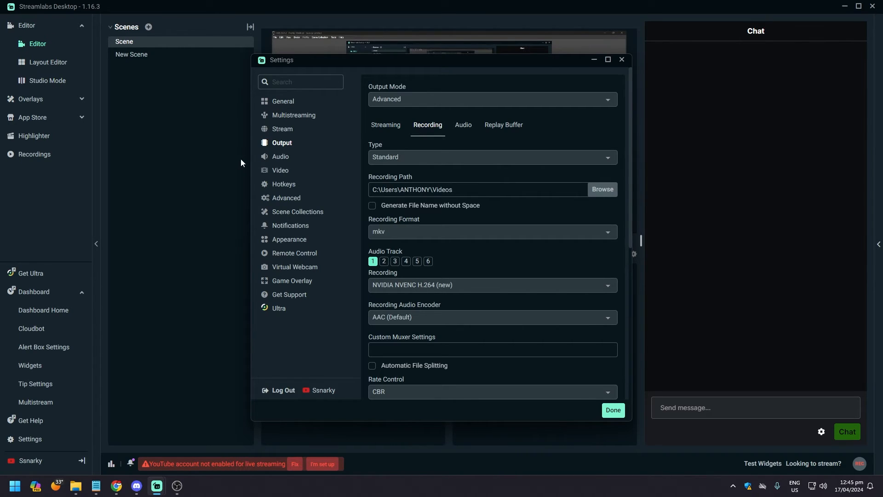
{"action": "mouse_move", "coordinate": [219, 160]}
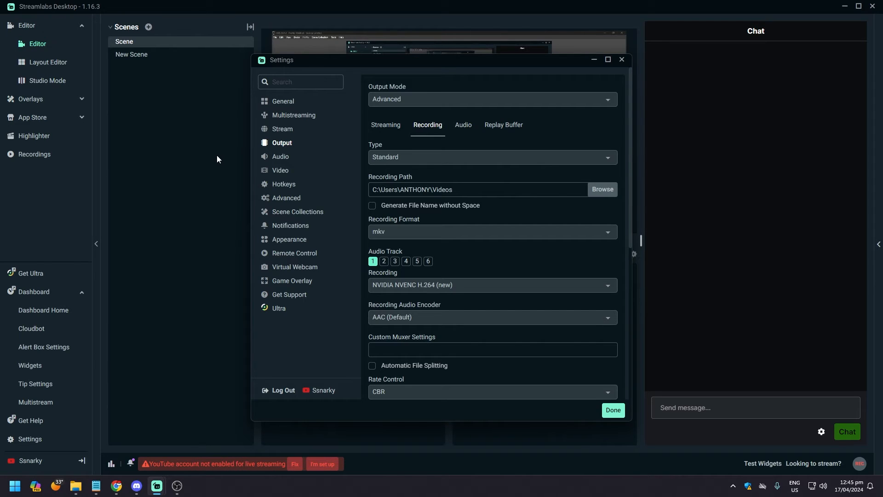
{"action": "mouse_move", "coordinate": [387, 234]}
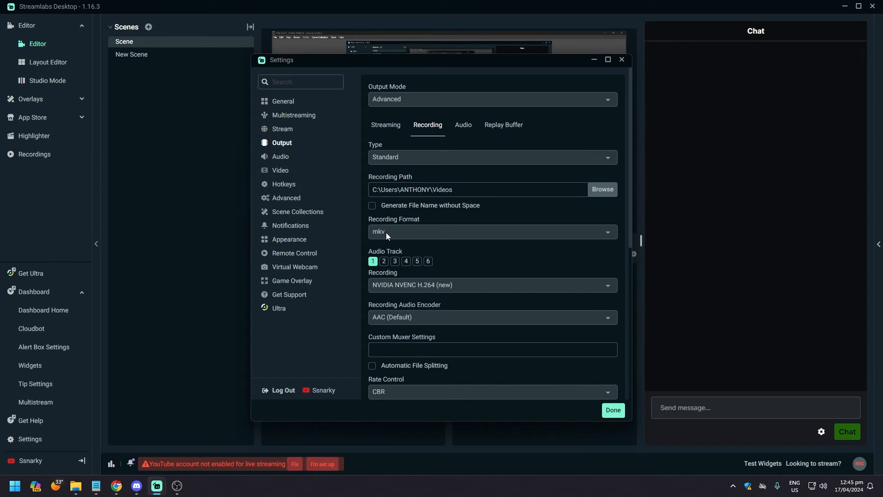
{"action": "left_click", "coordinate": [490, 232]}
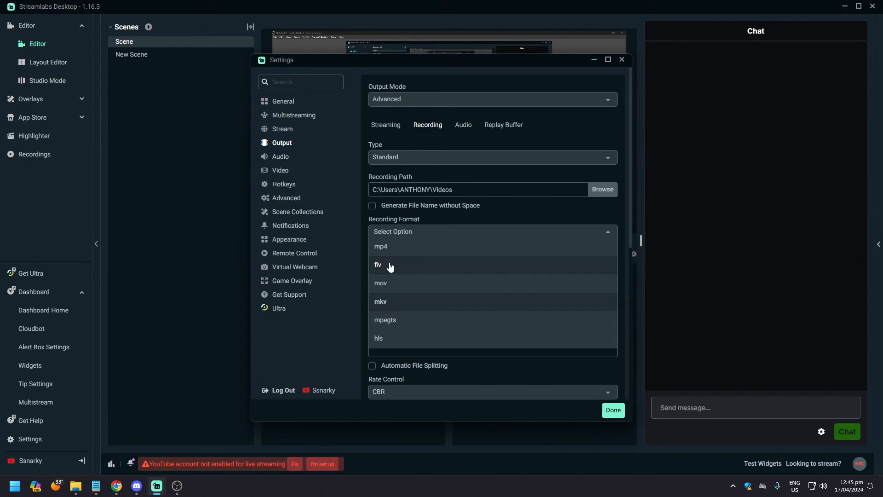
{"action": "mouse_move", "coordinate": [393, 246]}
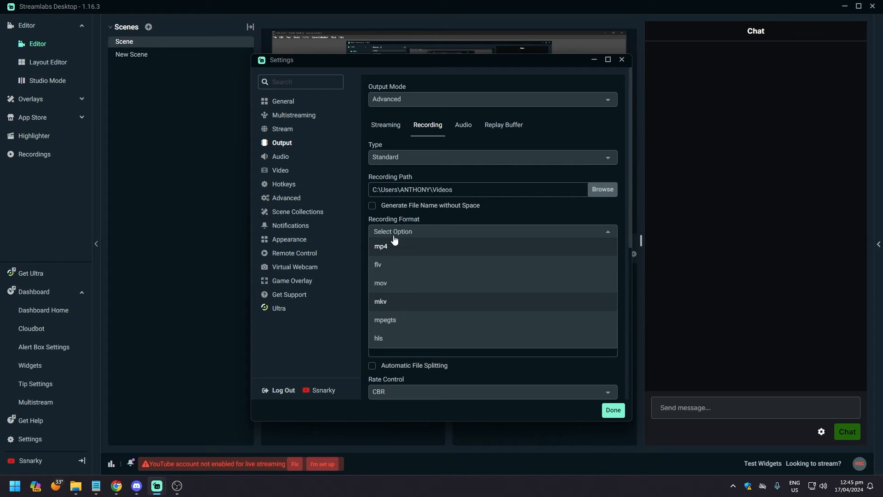
{"action": "mouse_move", "coordinate": [613, 236]}
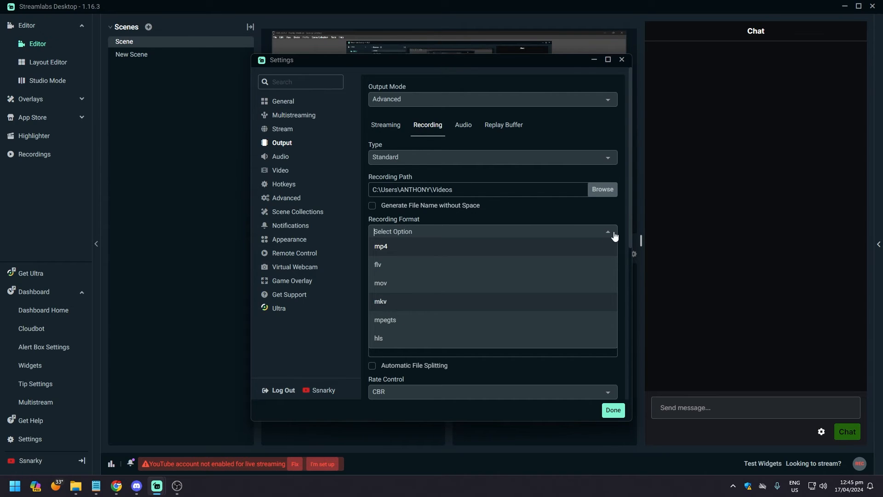
{"action": "left_click", "coordinate": [381, 301]}
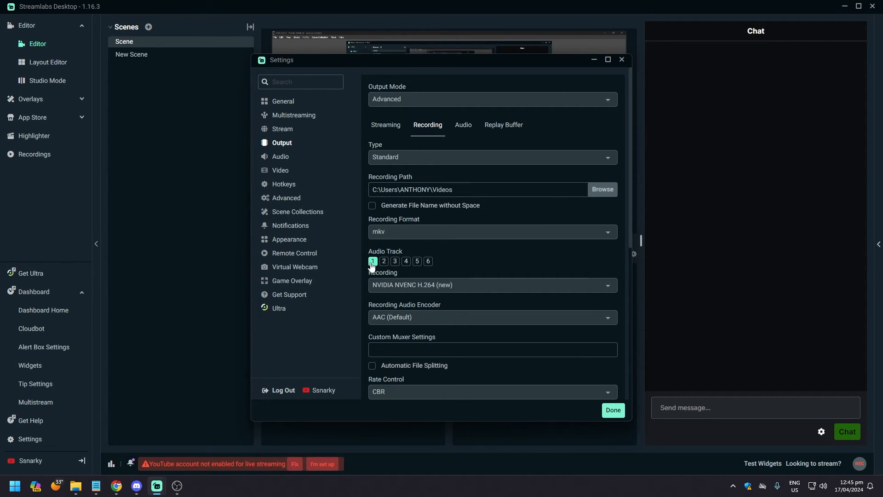
{"action": "left_click", "coordinate": [383, 260]}
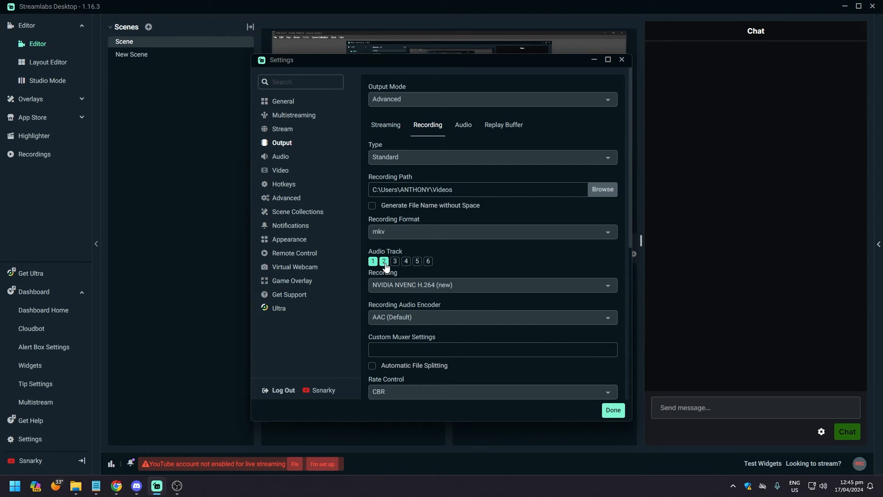
{"action": "left_click", "coordinate": [383, 261]}
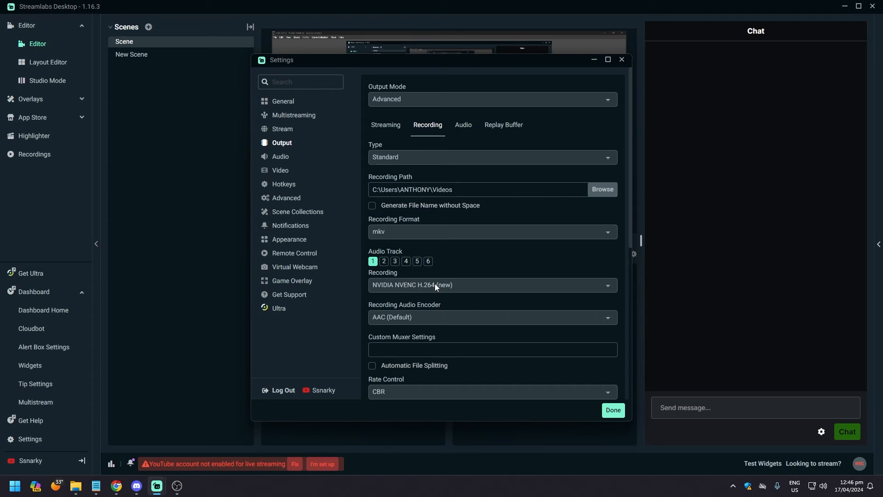
{"action": "left_click", "coordinate": [490, 284]}
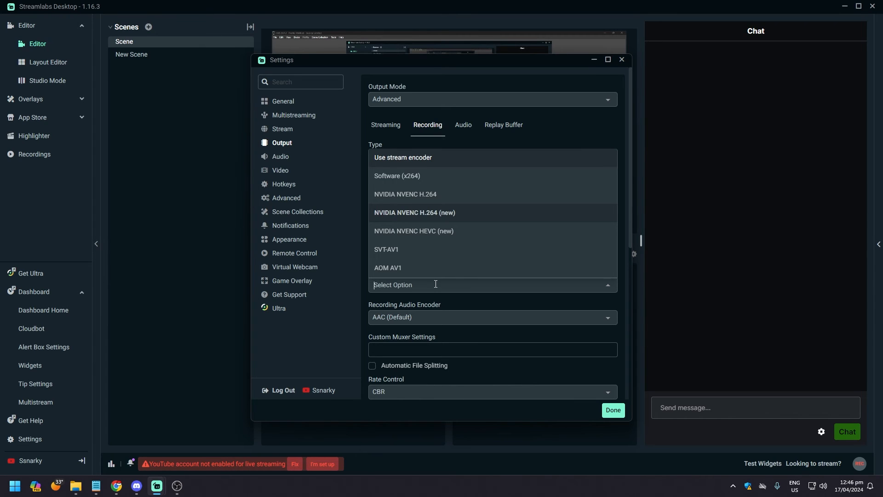
{"action": "mouse_move", "coordinate": [414, 217]}
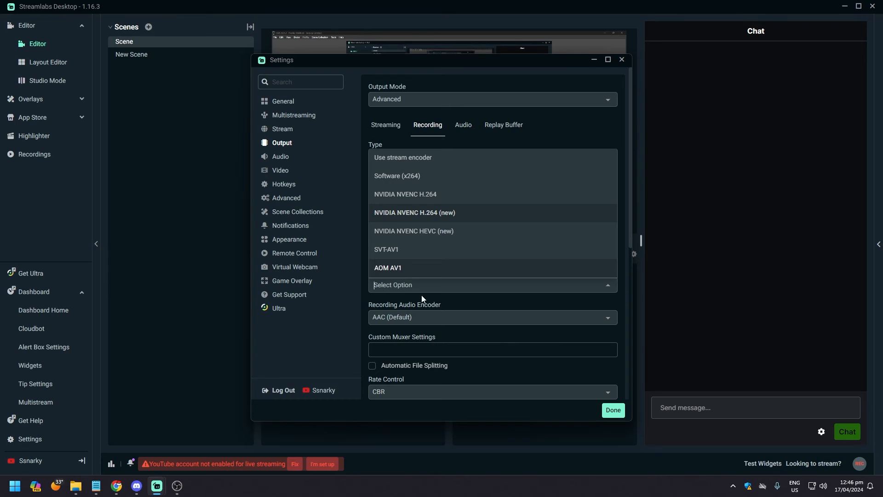
{"action": "mouse_move", "coordinate": [404, 194]}
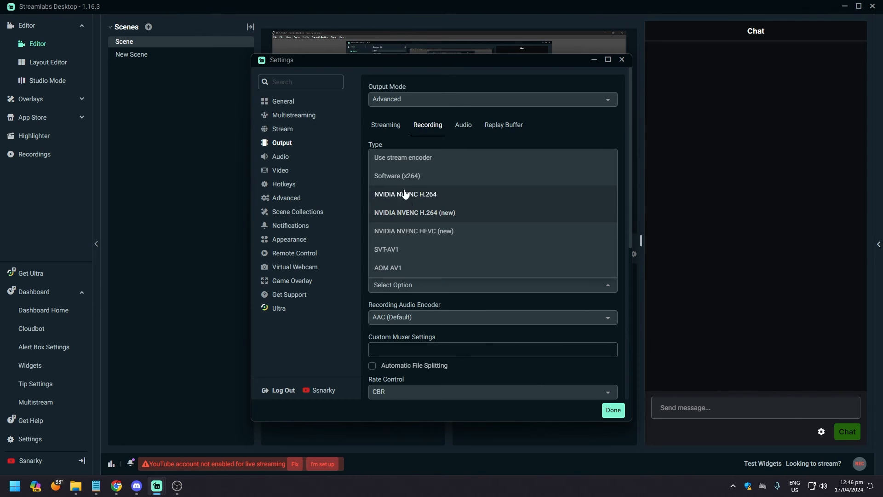
{"action": "mouse_move", "coordinate": [423, 182]}
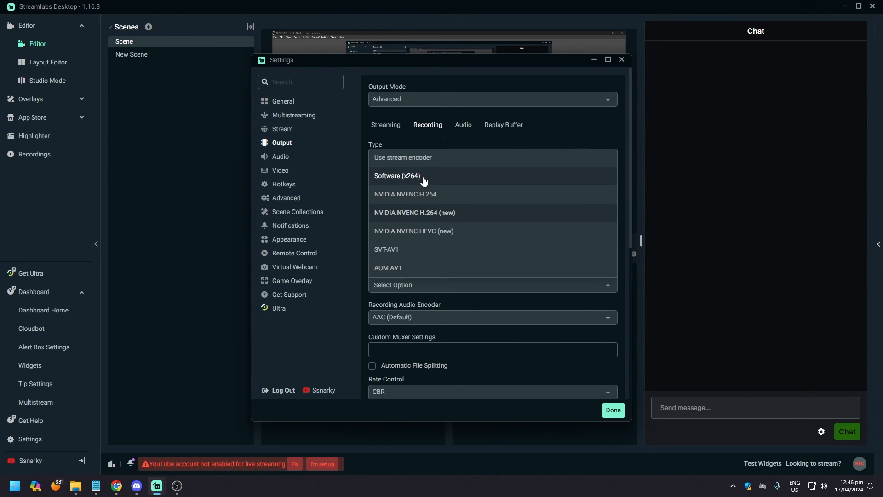
{"action": "mouse_move", "coordinate": [410, 181]}
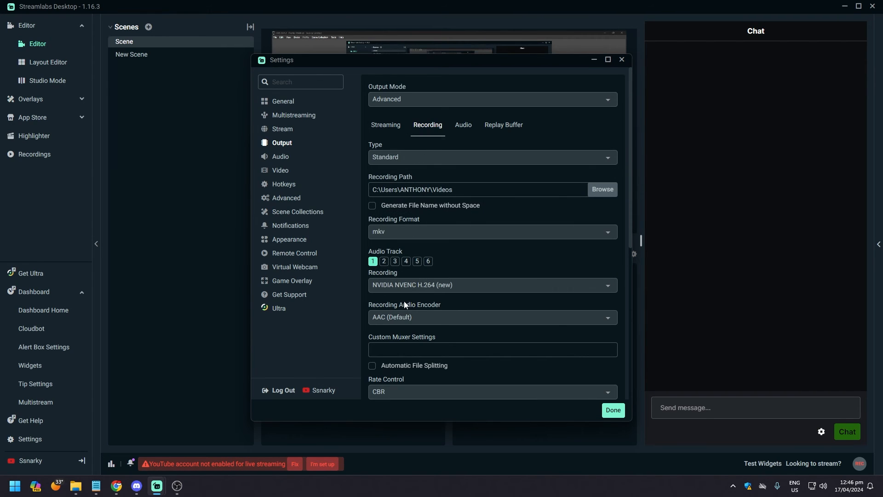
{"action": "mouse_move", "coordinate": [395, 323]}
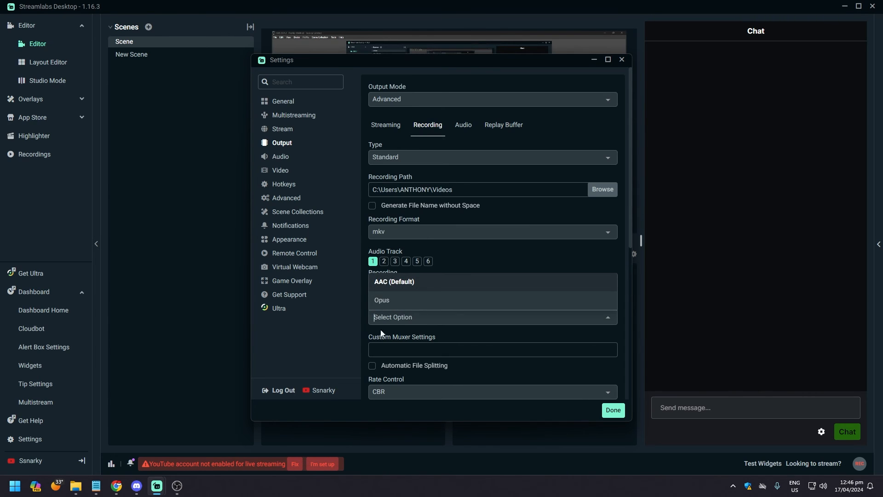
{"action": "left_click", "coordinate": [394, 281]}
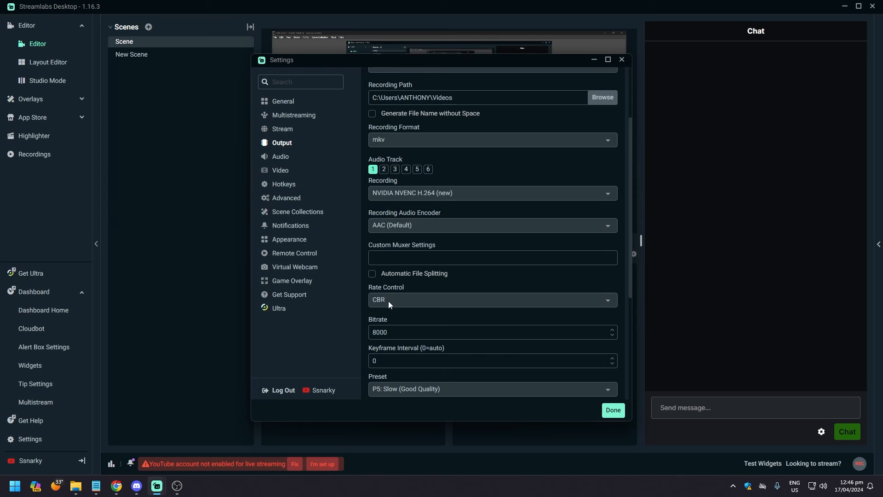
{"action": "scroll", "scroll_direction": "down", "scroll_amount": 3}
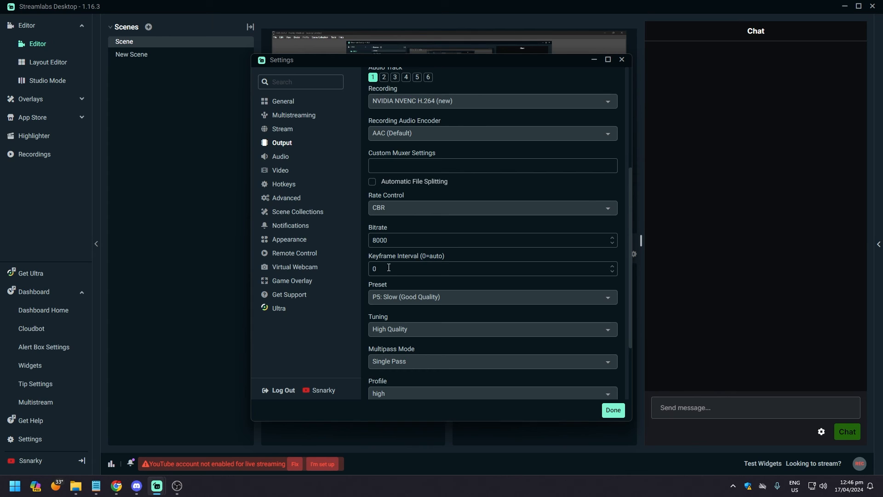
{"action": "mouse_move", "coordinate": [378, 298]}
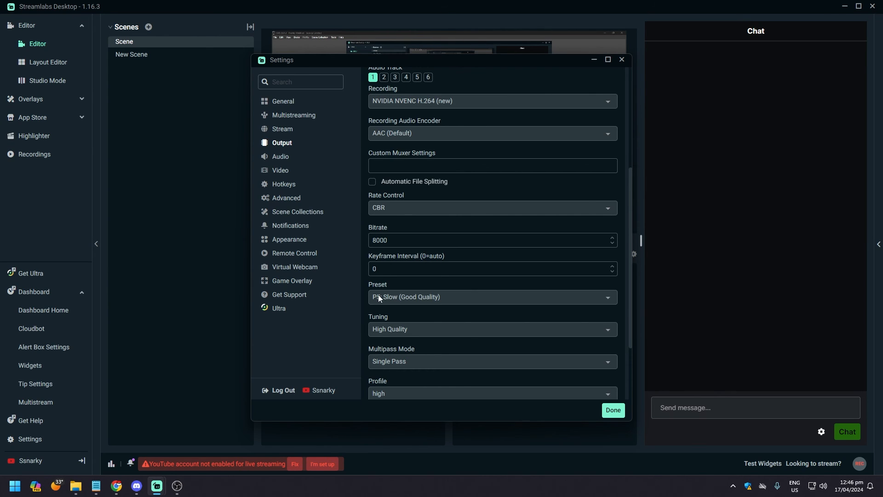
{"action": "left_click", "coordinate": [491, 297]}
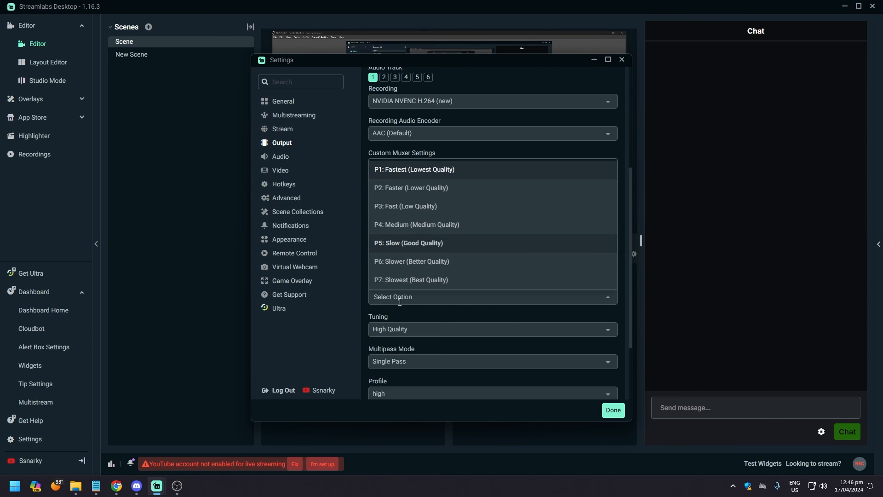
{"action": "left_click", "coordinate": [408, 243]}
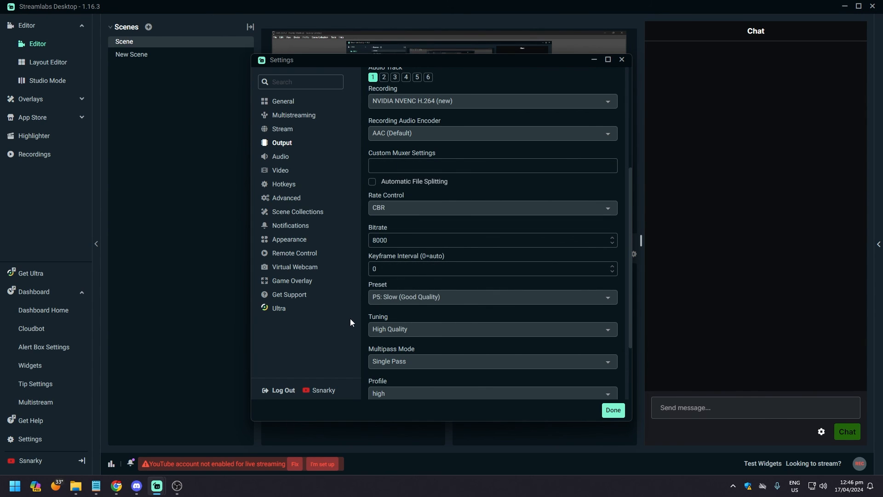
{"action": "scroll", "scroll_direction": "down", "scroll_amount": 3}
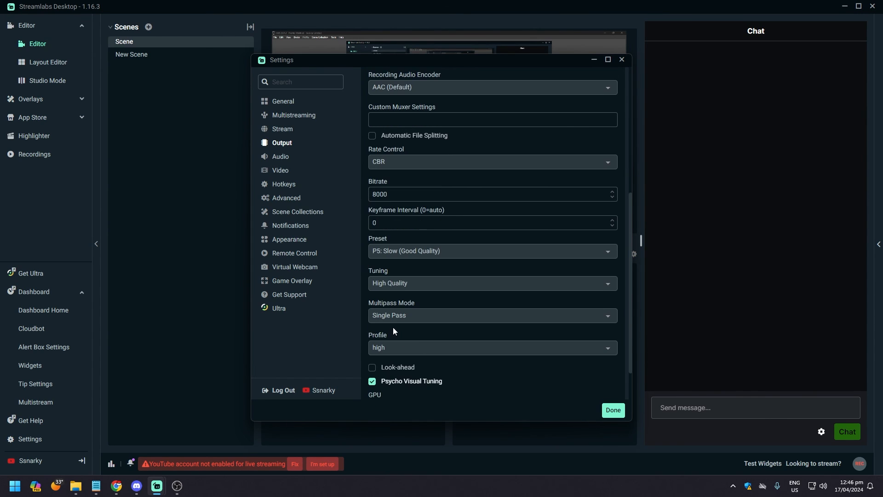
{"action": "mouse_move", "coordinate": [391, 349]}
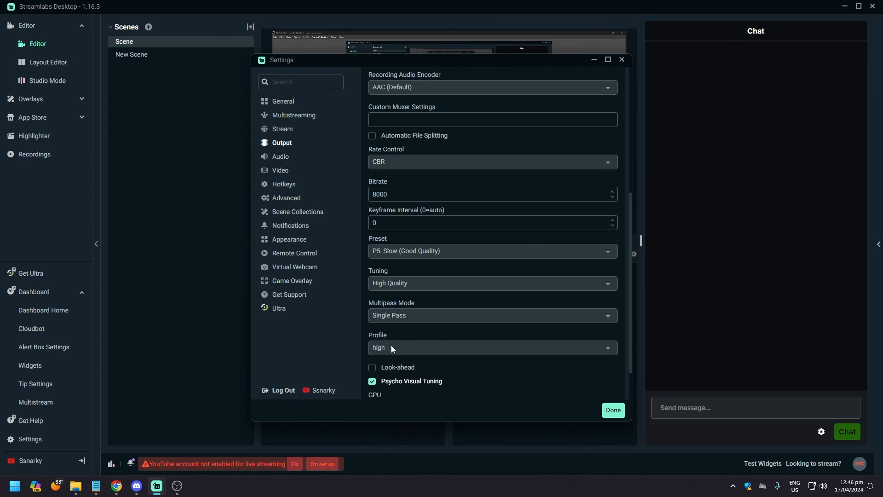
{"action": "scroll", "scroll_direction": "down", "scroll_amount": 3}
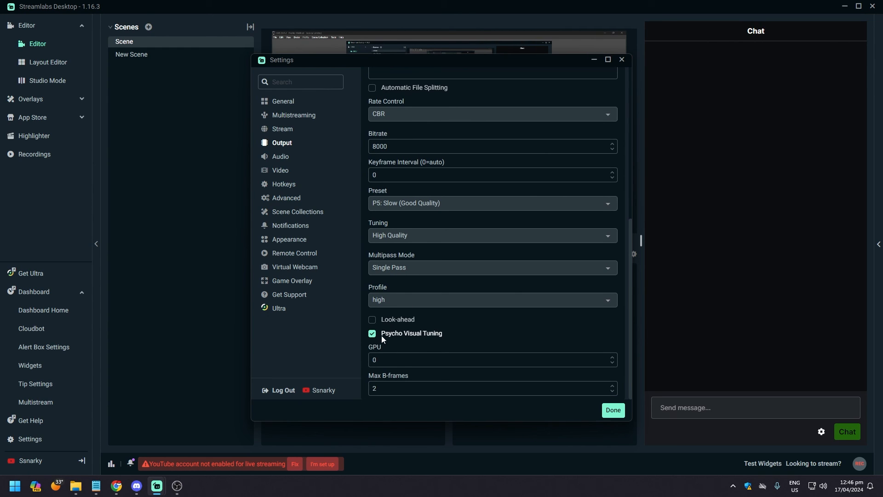
{"action": "mouse_move", "coordinate": [372, 342]}
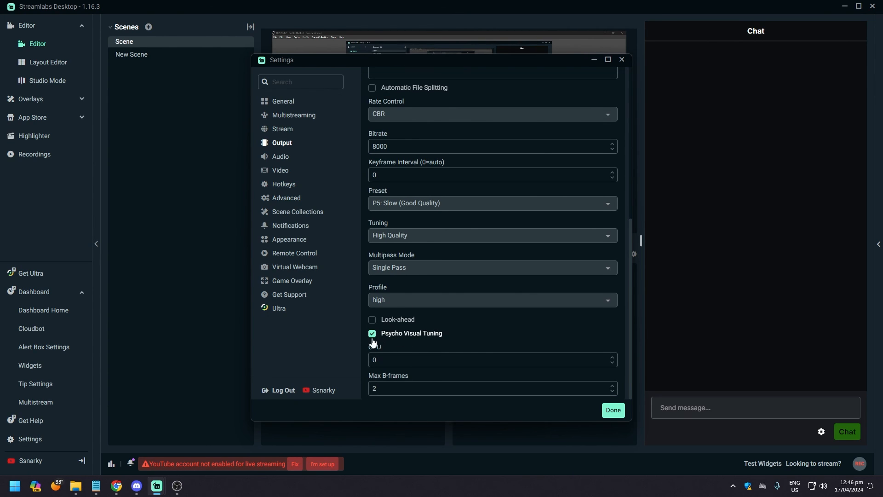
{"action": "mouse_move", "coordinate": [405, 355]}
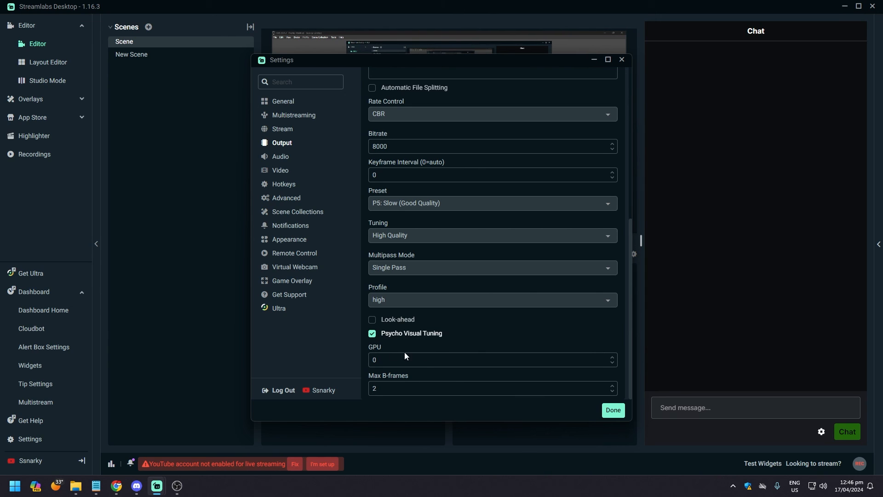